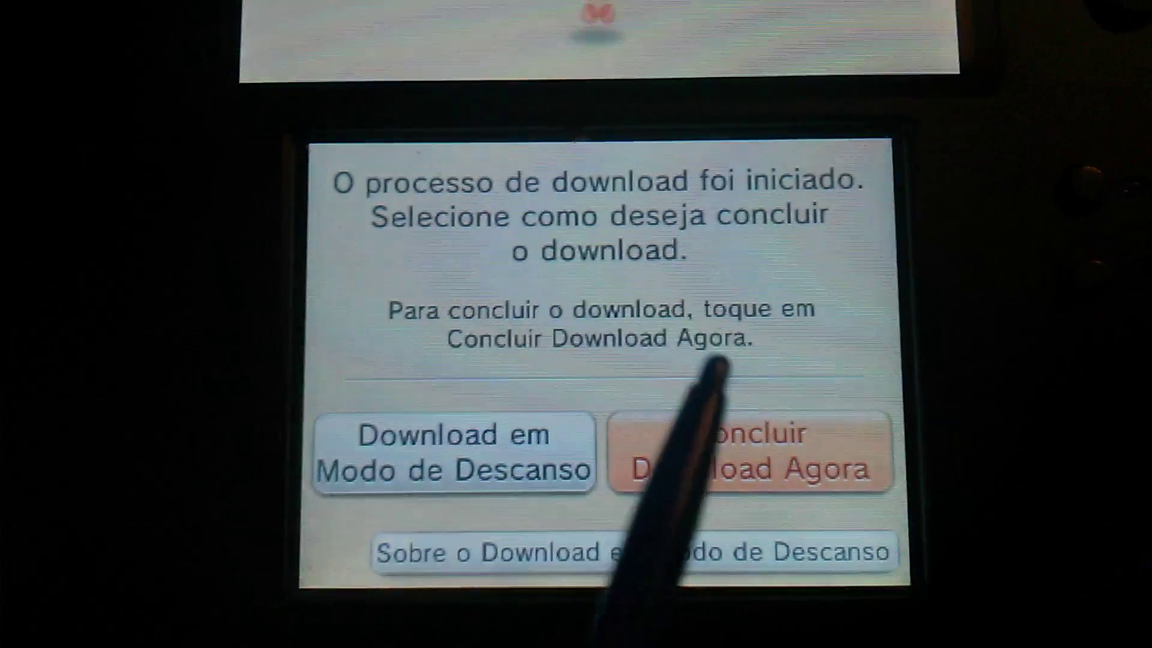
Step: Choose 'Concluir Download Agora' so the Pokémon Alpha Sapphire update downloads immediately to the SD card
click(741, 458)
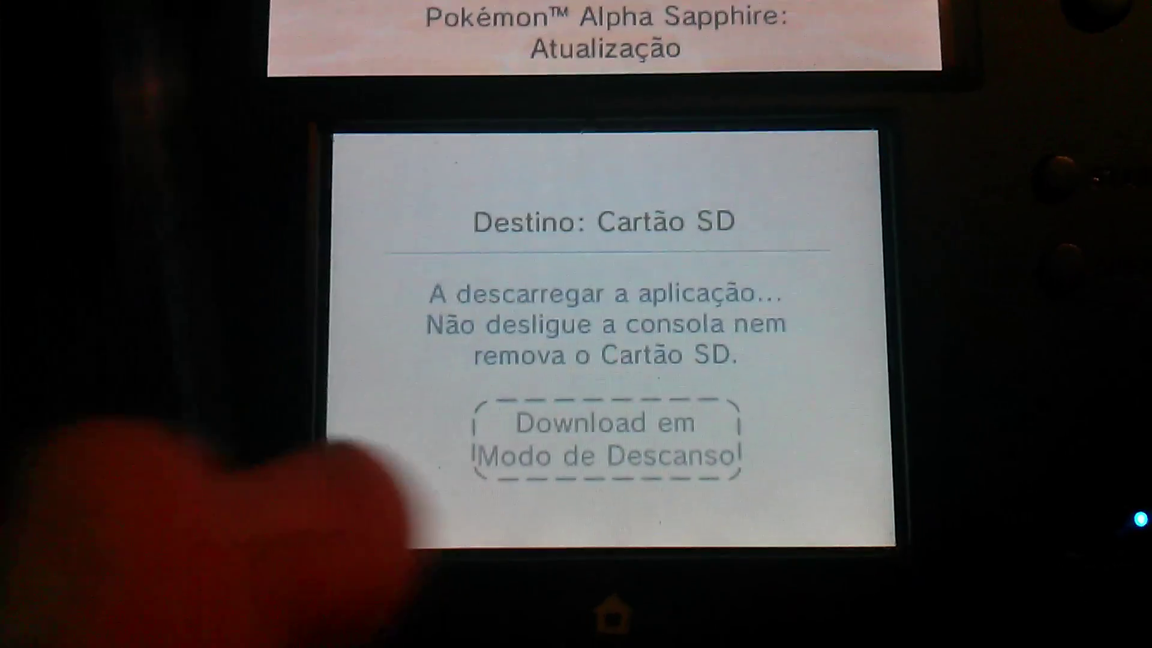